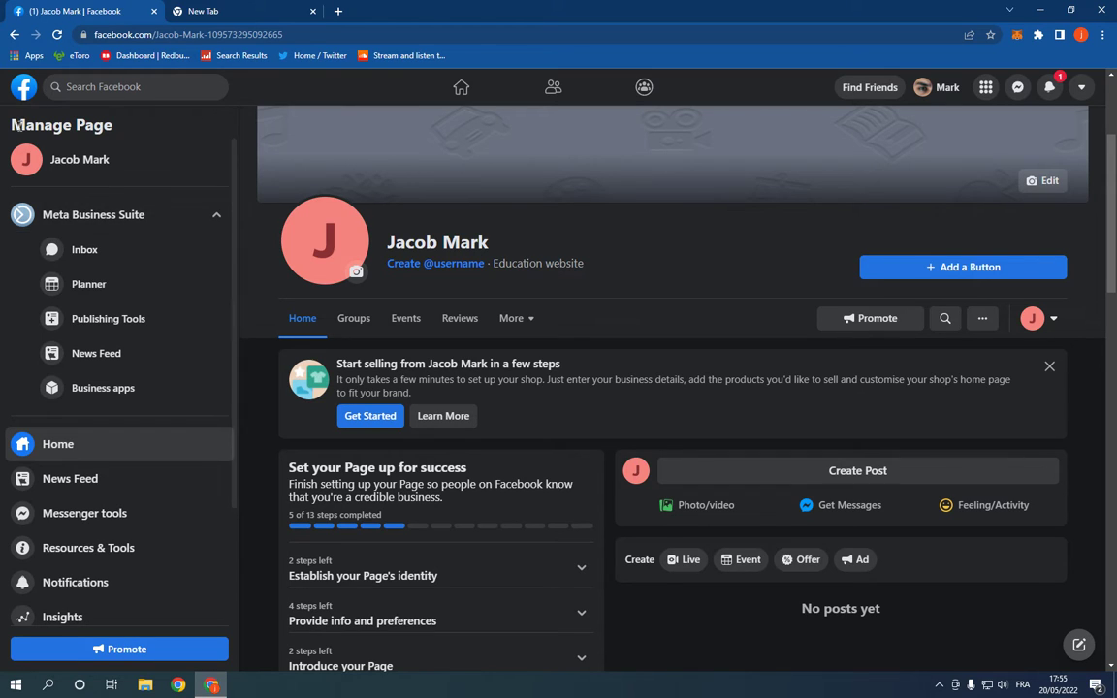
# Reach the Jacob Mark page's Page info editor and scroll to its Service area section
pyautogui.scroll(-3)
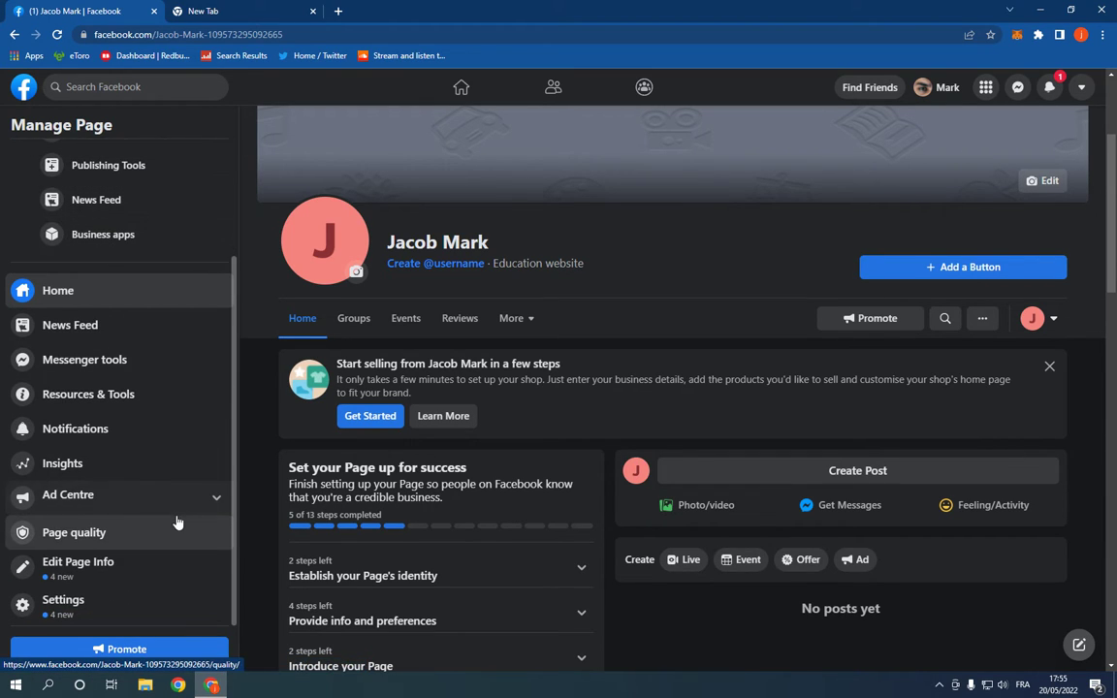
pyautogui.click(62, 599)
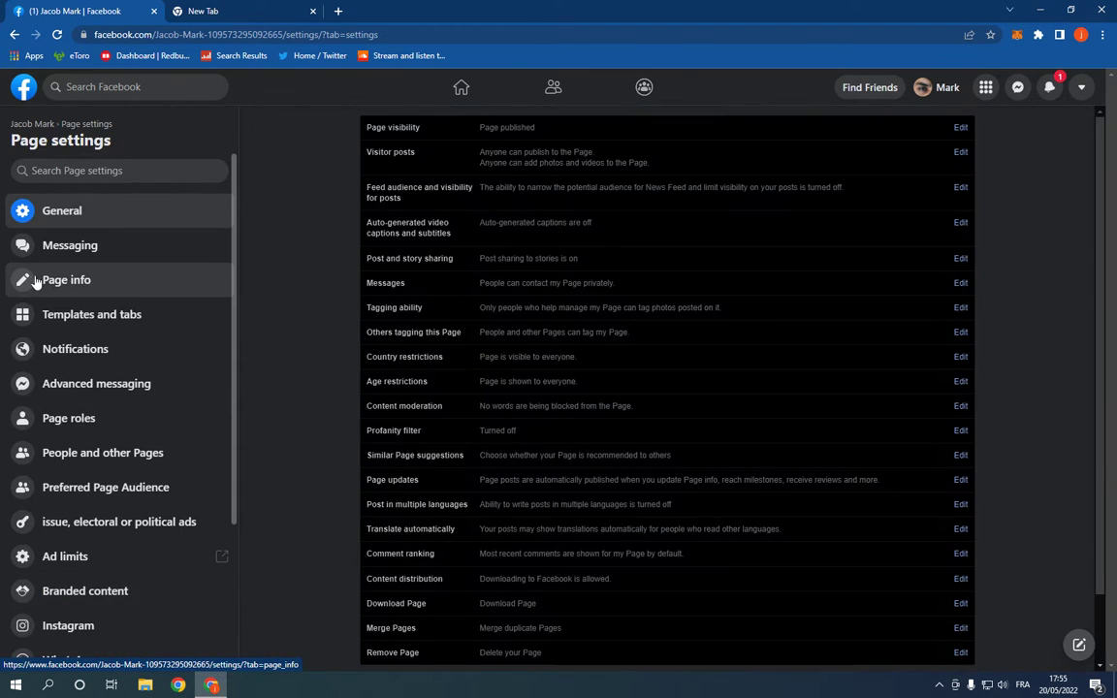
pyautogui.click(66, 279)
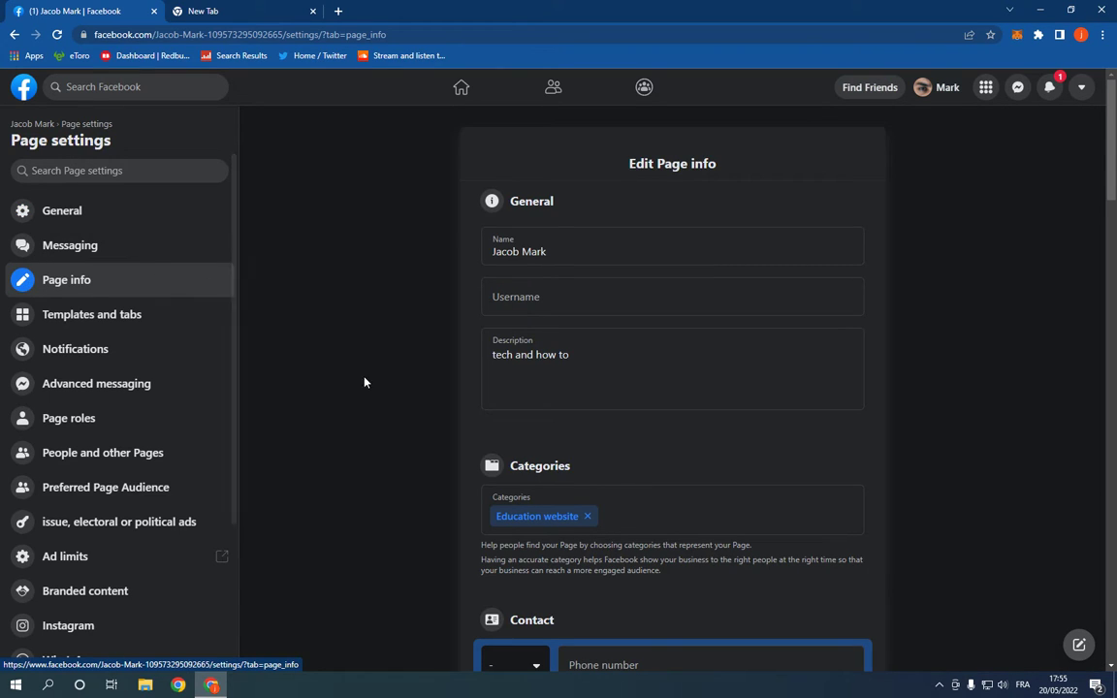
pyautogui.scroll(-3)
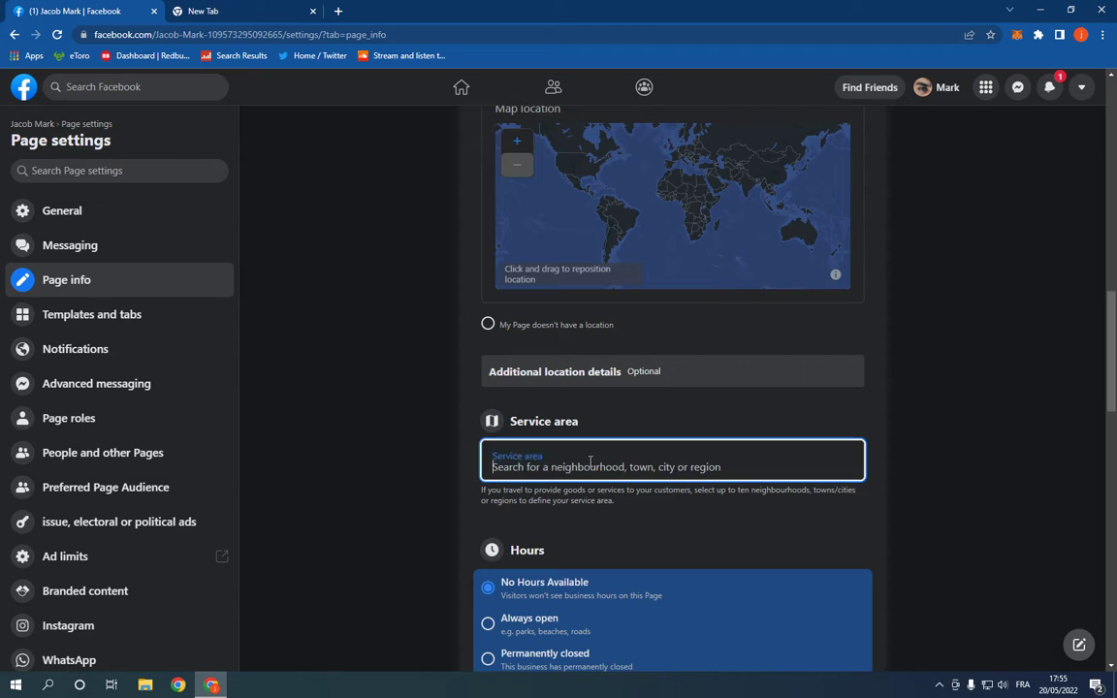
# Enter 'calif' in Service area and pick Los Angeles, CA, US so it saves
pyautogui.click(671, 465)
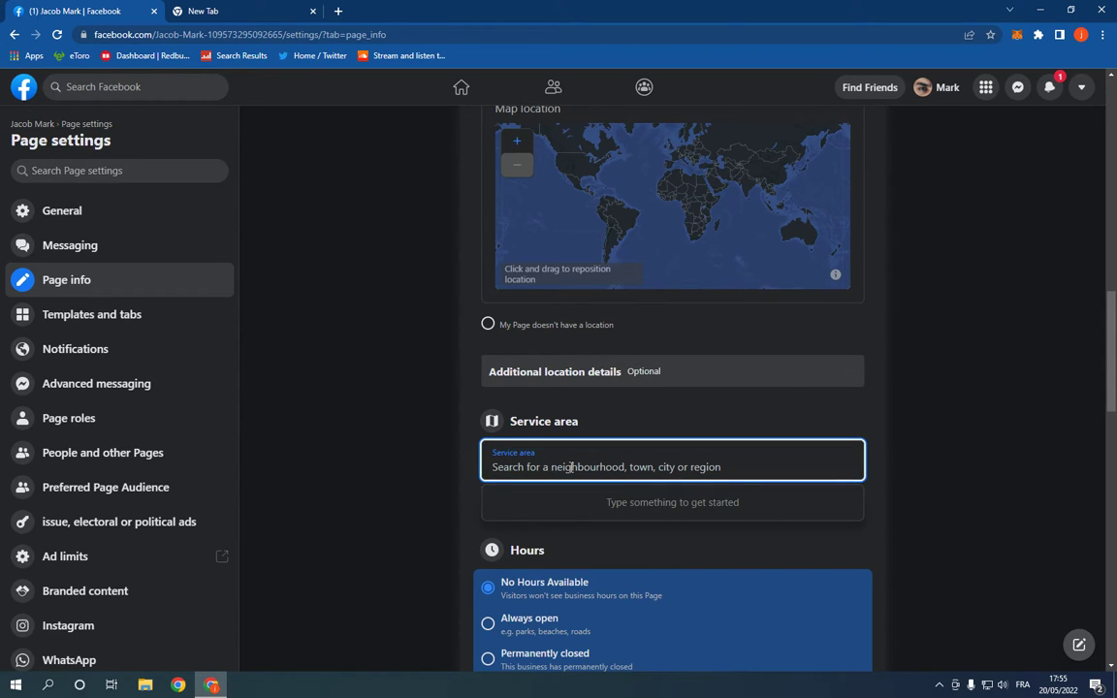
pyautogui.write('calif')
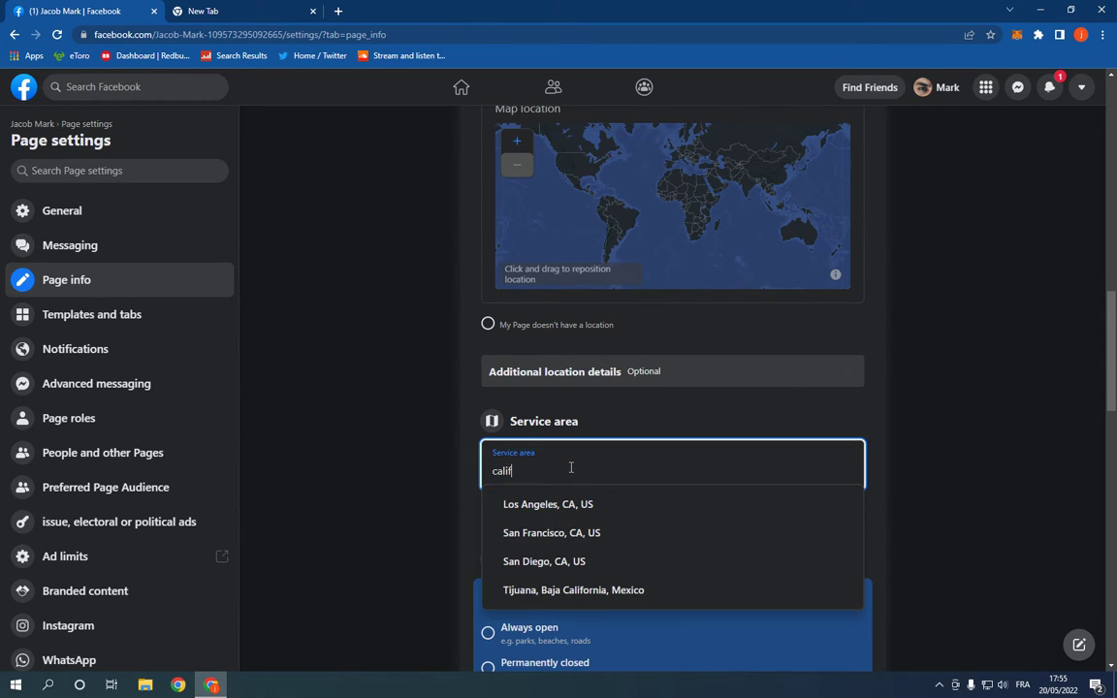
pyautogui.click(547, 505)
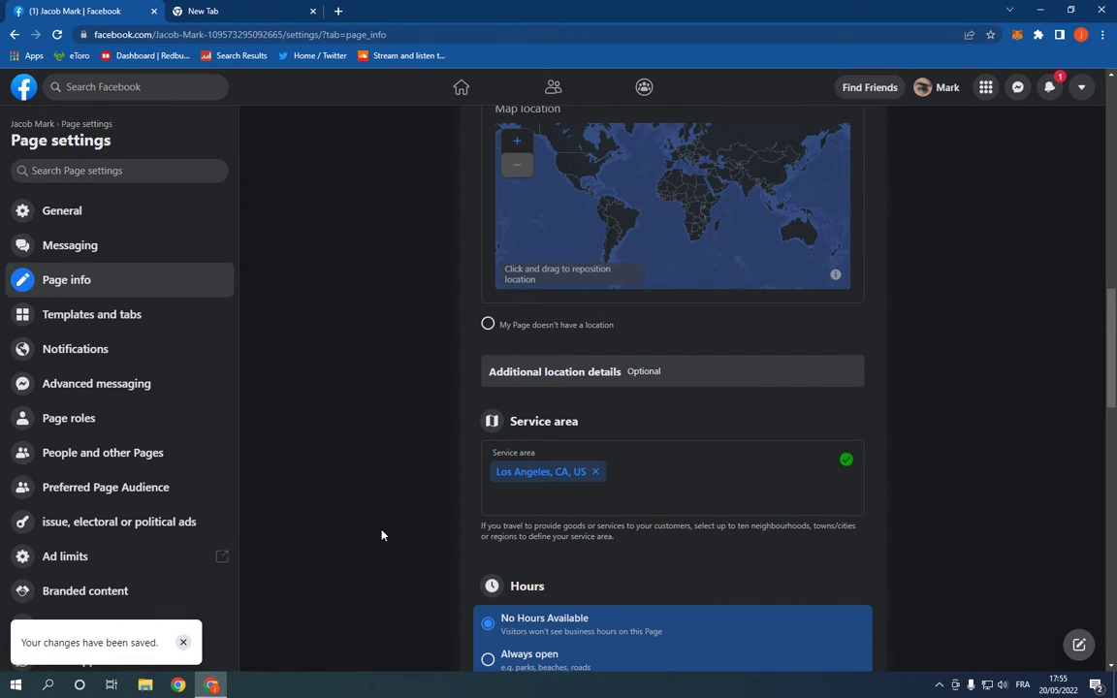
pyautogui.scroll(-3)
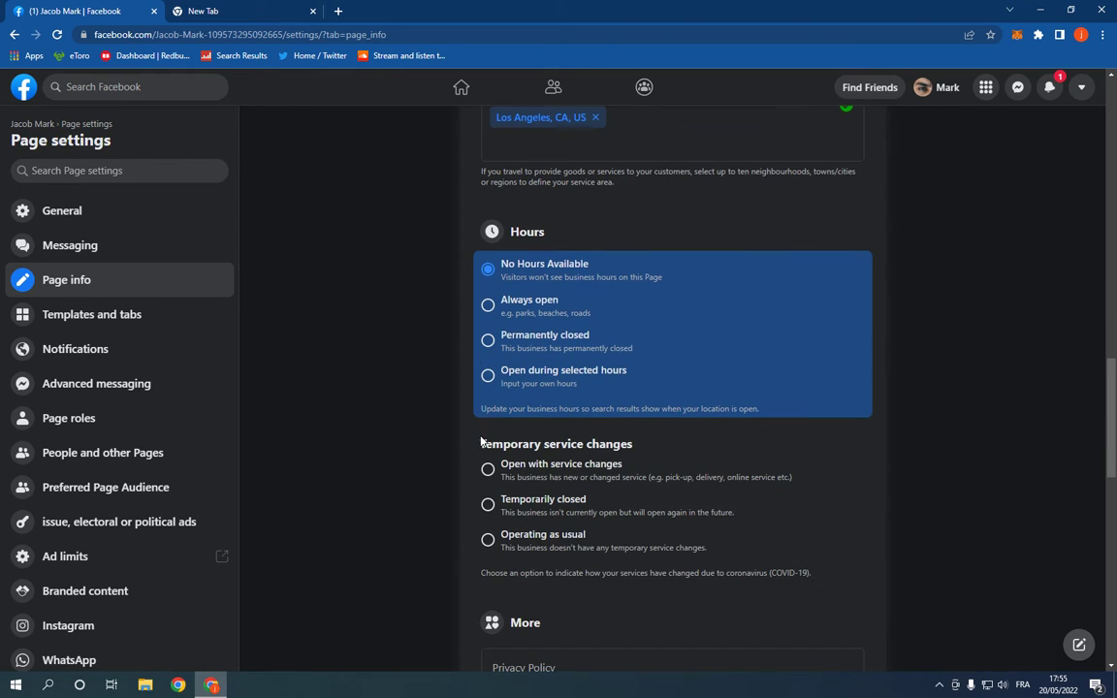
pyautogui.scroll(-3)
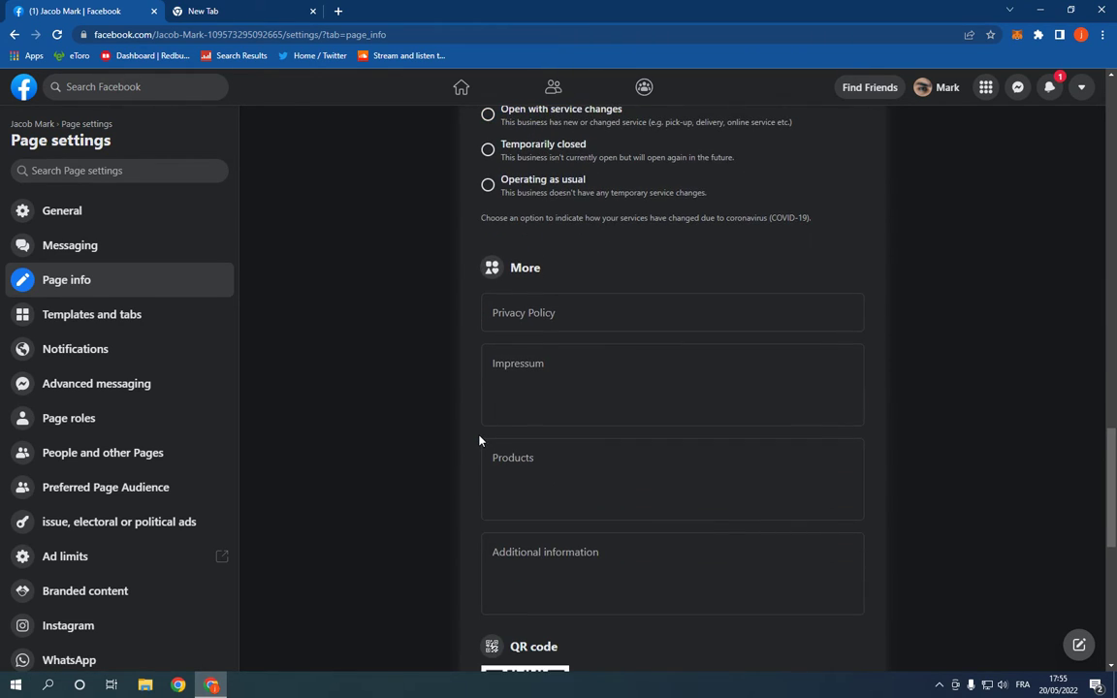
pyautogui.scroll(-3)
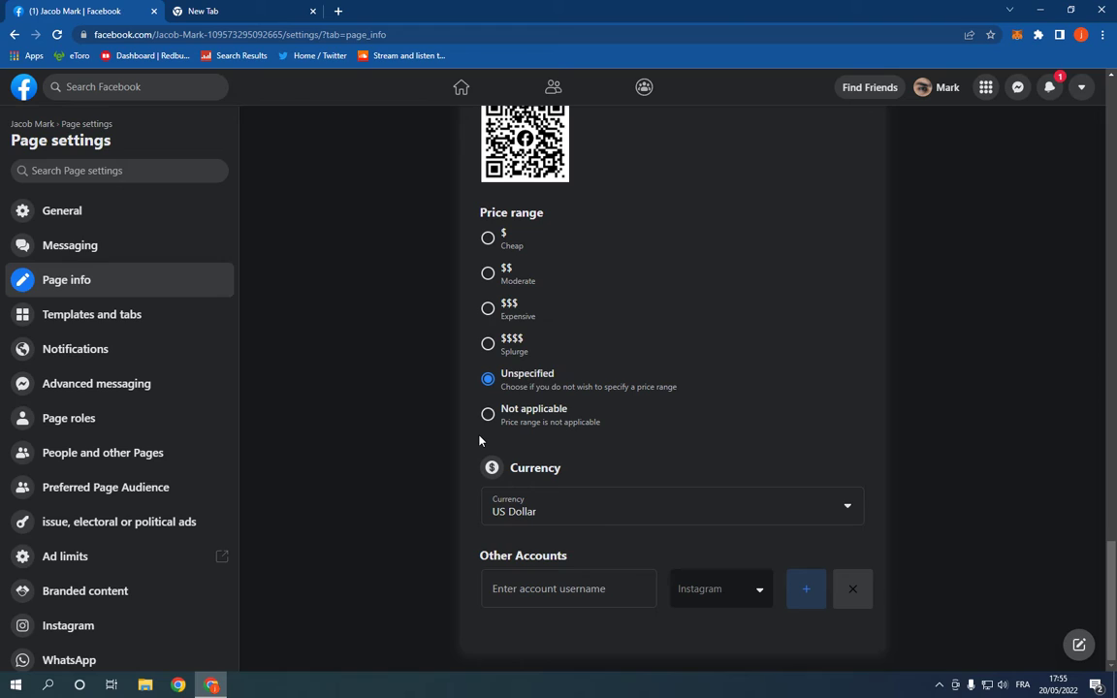